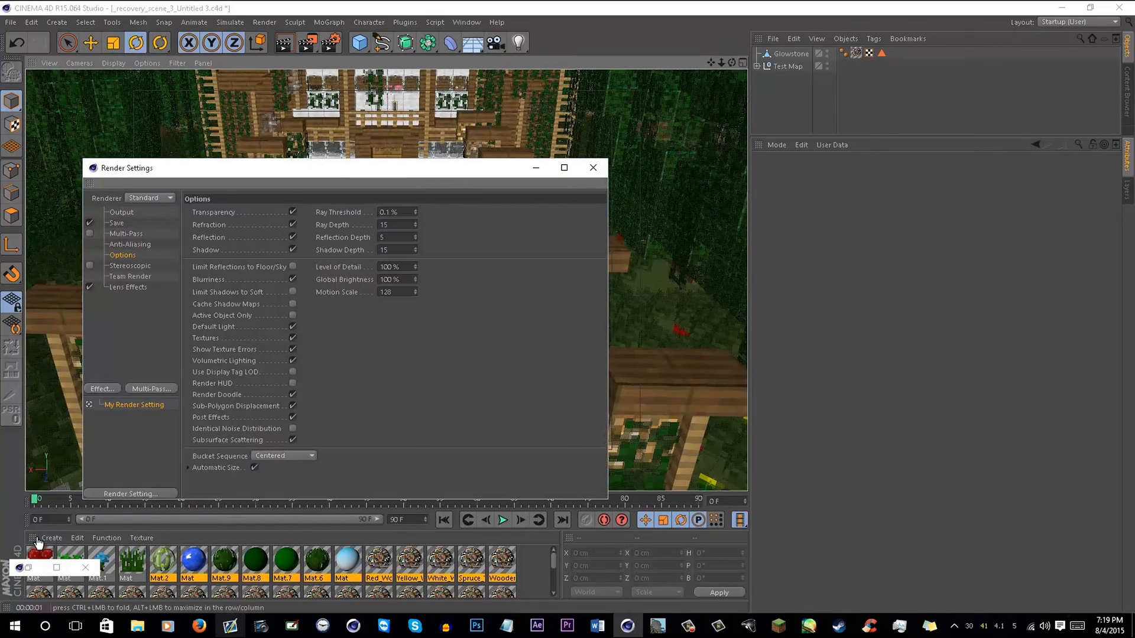
# Load the BlockMap Plugin v1 preset from the Content Browser and close Render Settings.
pyautogui.click(593, 168)
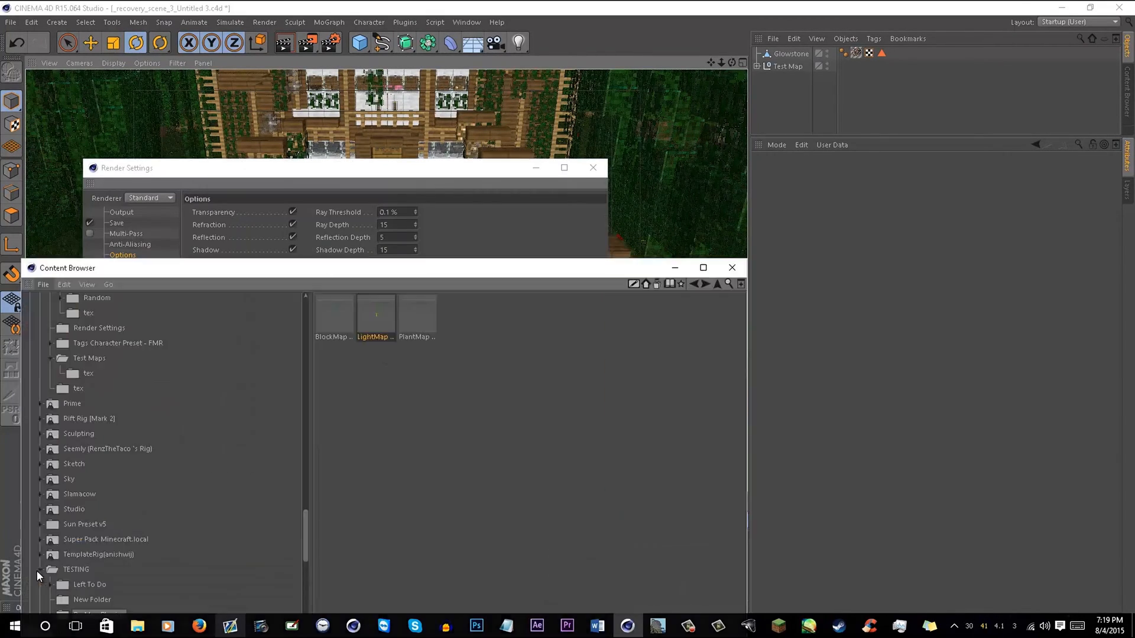
pyautogui.click(334, 314)
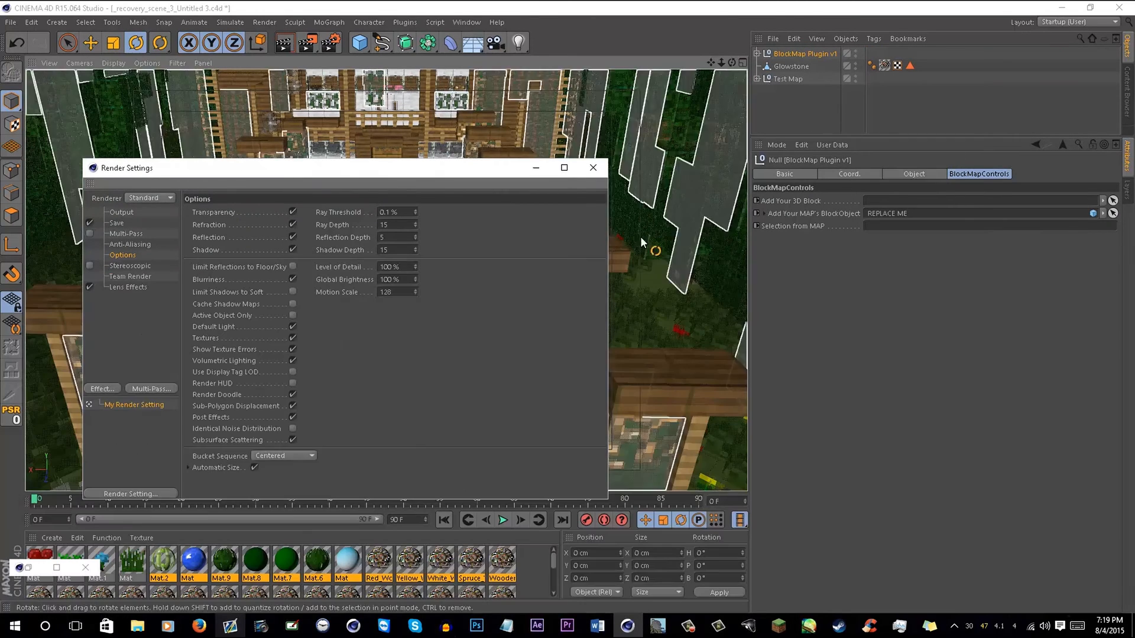
pyautogui.click(593, 168)
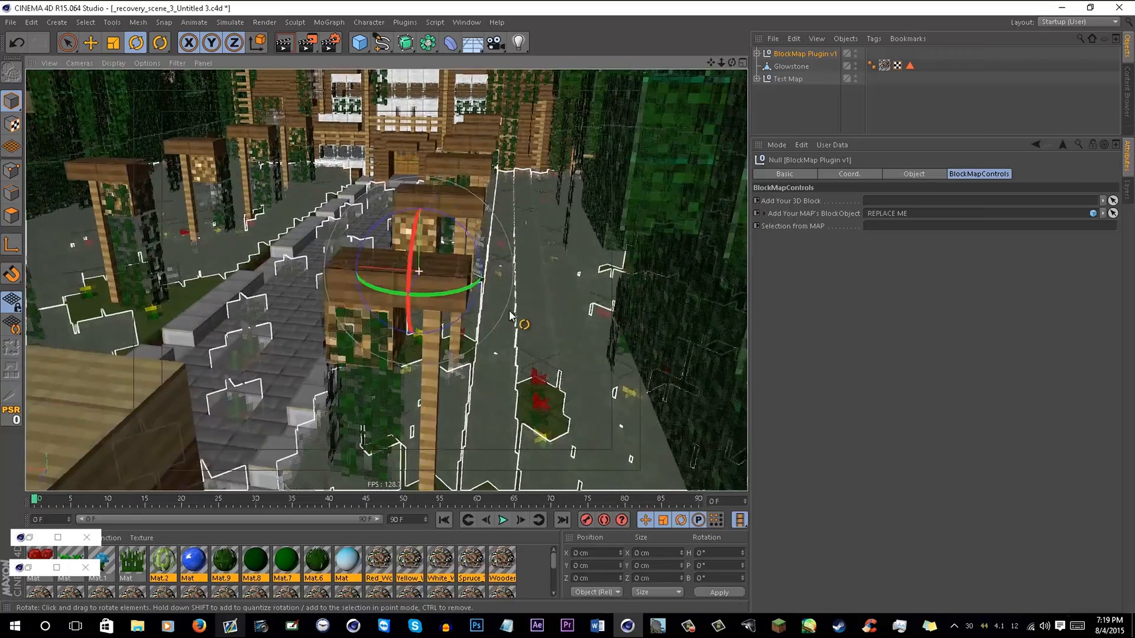
# Orbit around the garden path to face the mansion front.
pyautogui.moveTo(507, 318); pyautogui.dragTo(572, 315)
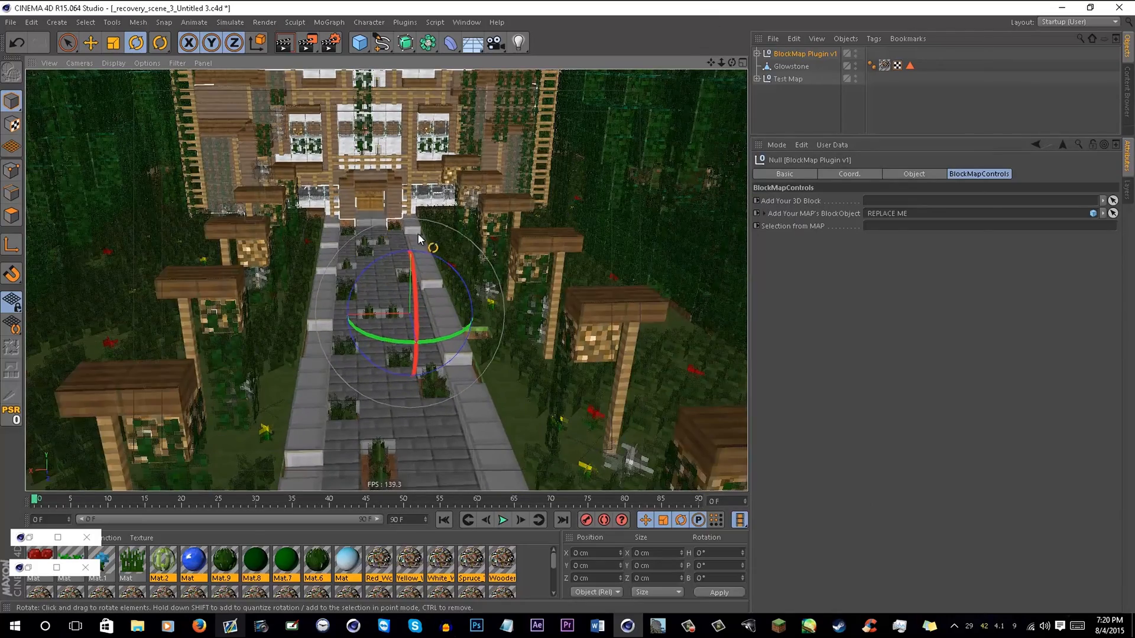
pyautogui.moveTo(416, 239); pyautogui.dragTo(335, 176)
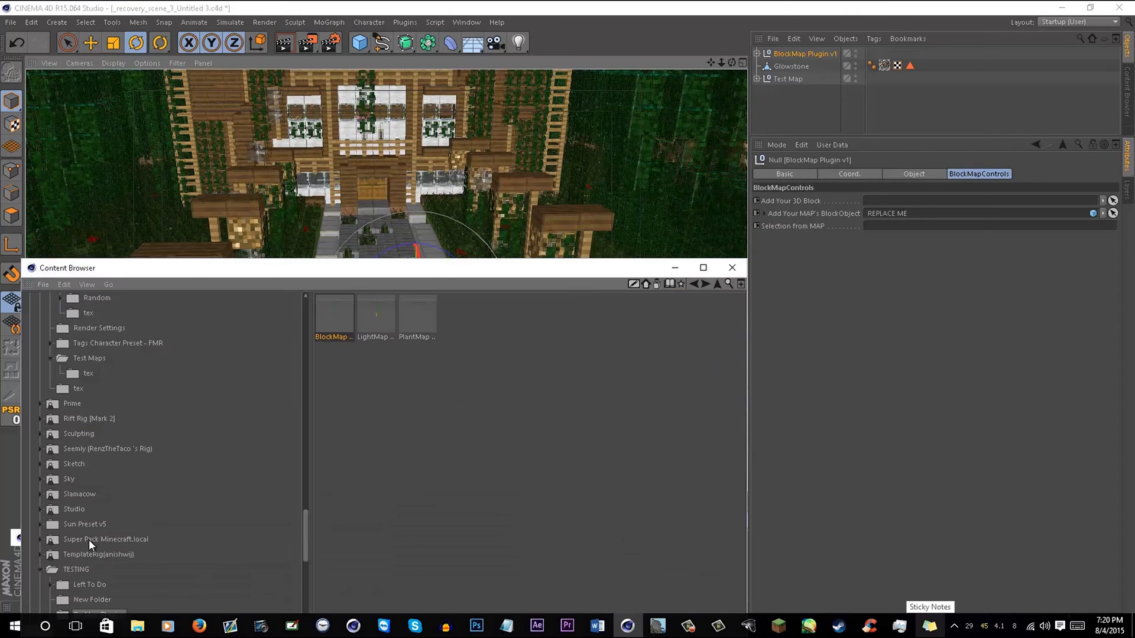
# Browse BYKpack blocks into HRDBlockPack and load the Glowstone block into the scene.
pyautogui.scroll(-3)
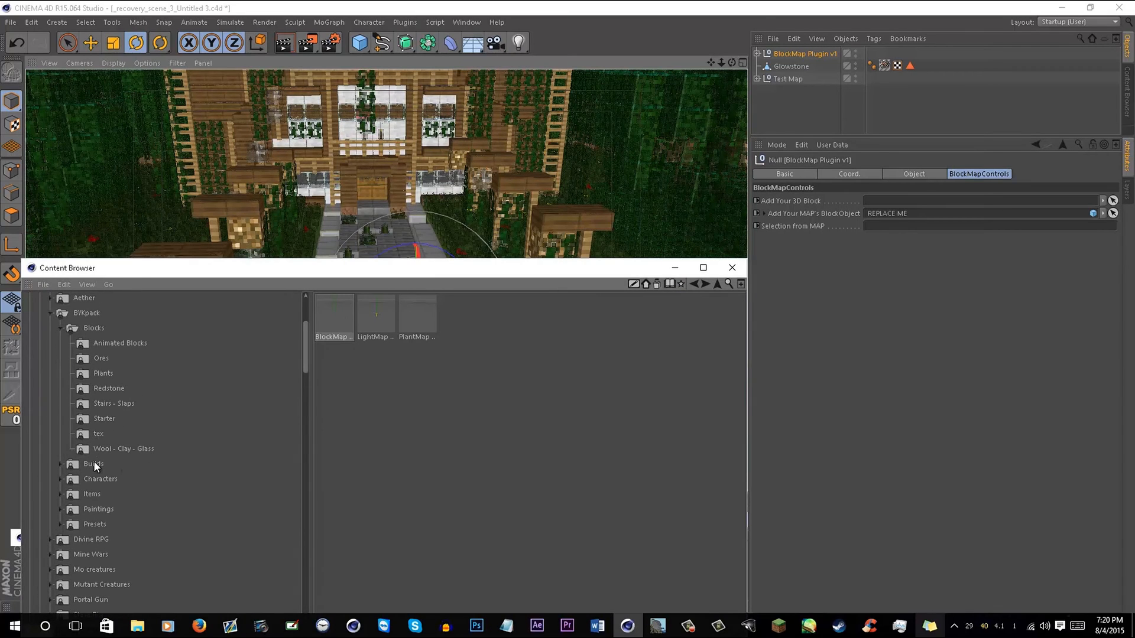
pyautogui.moveTo(237, 494)
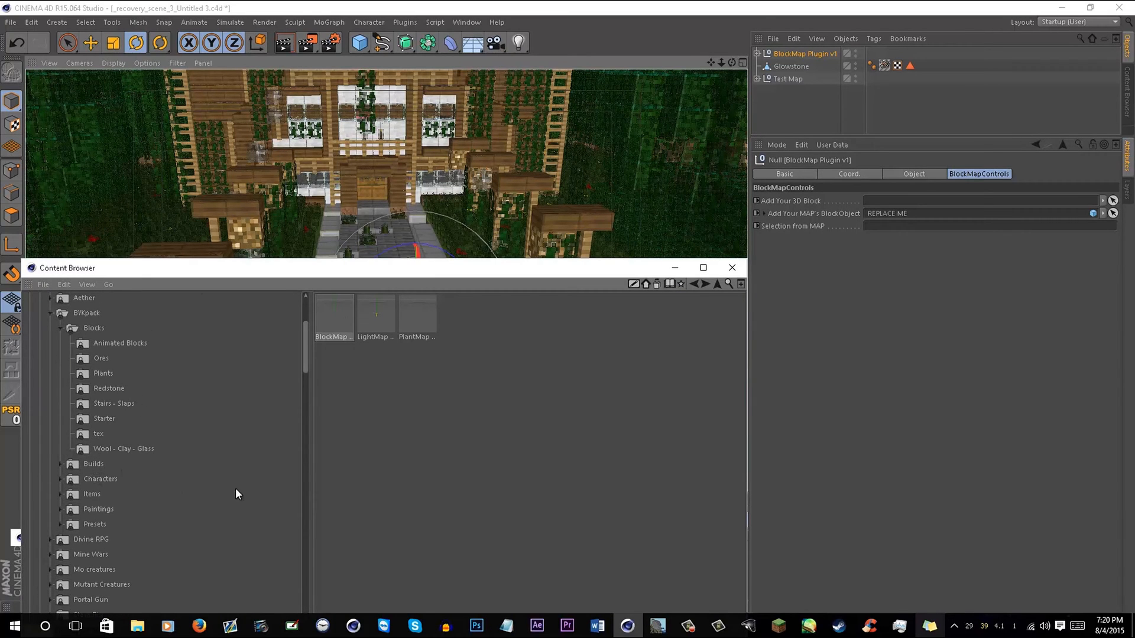
pyautogui.moveTo(125, 370)
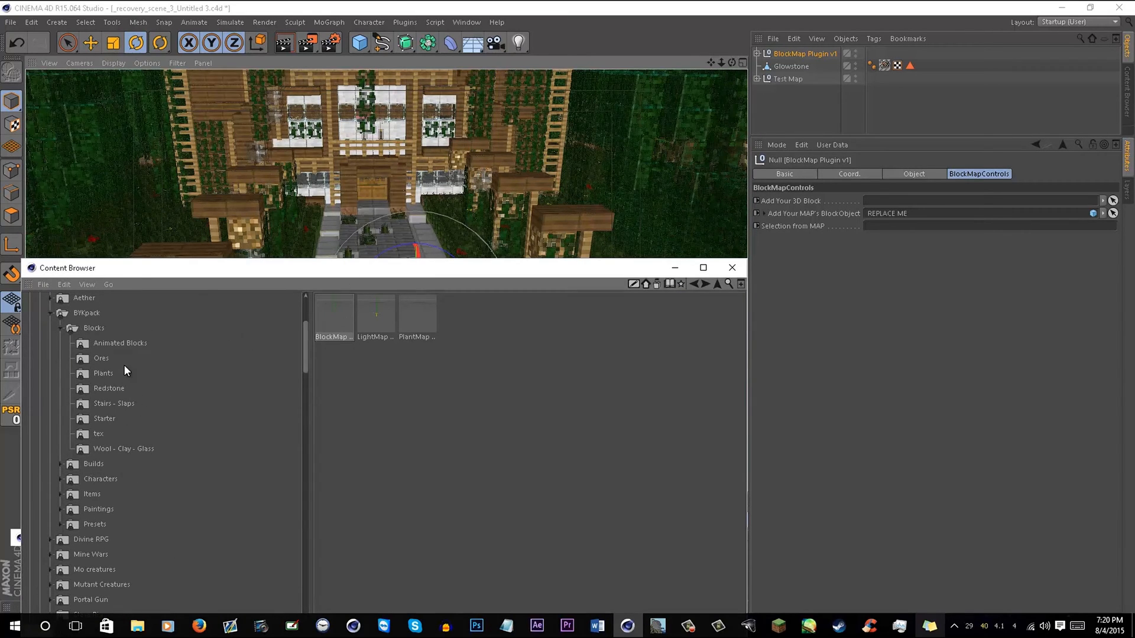
pyautogui.click(103, 373)
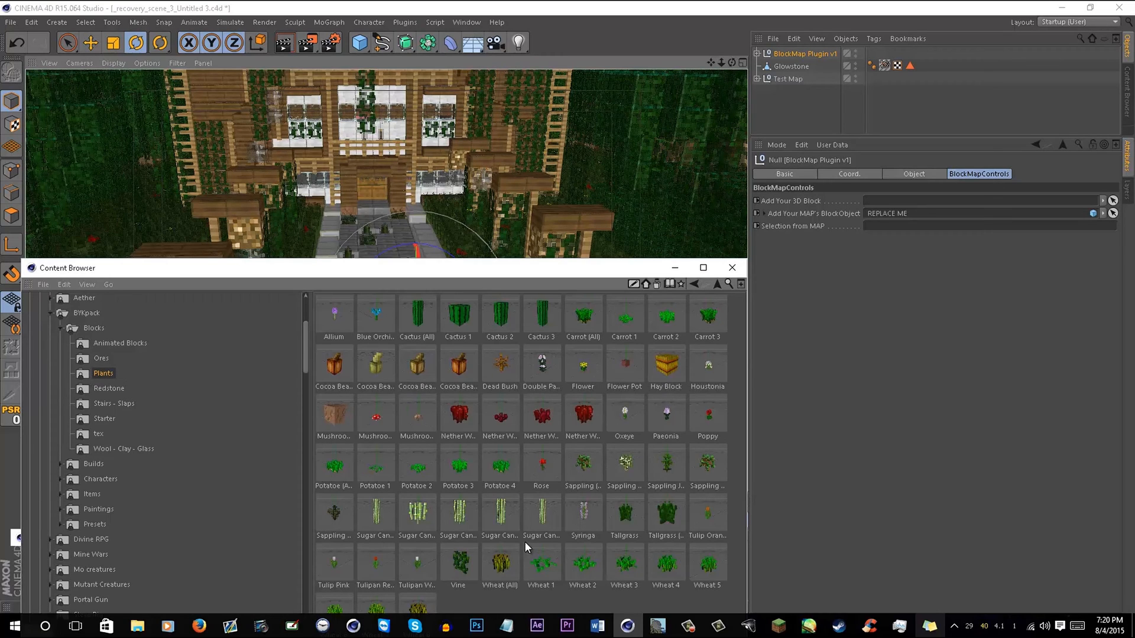
pyautogui.moveTo(88, 397)
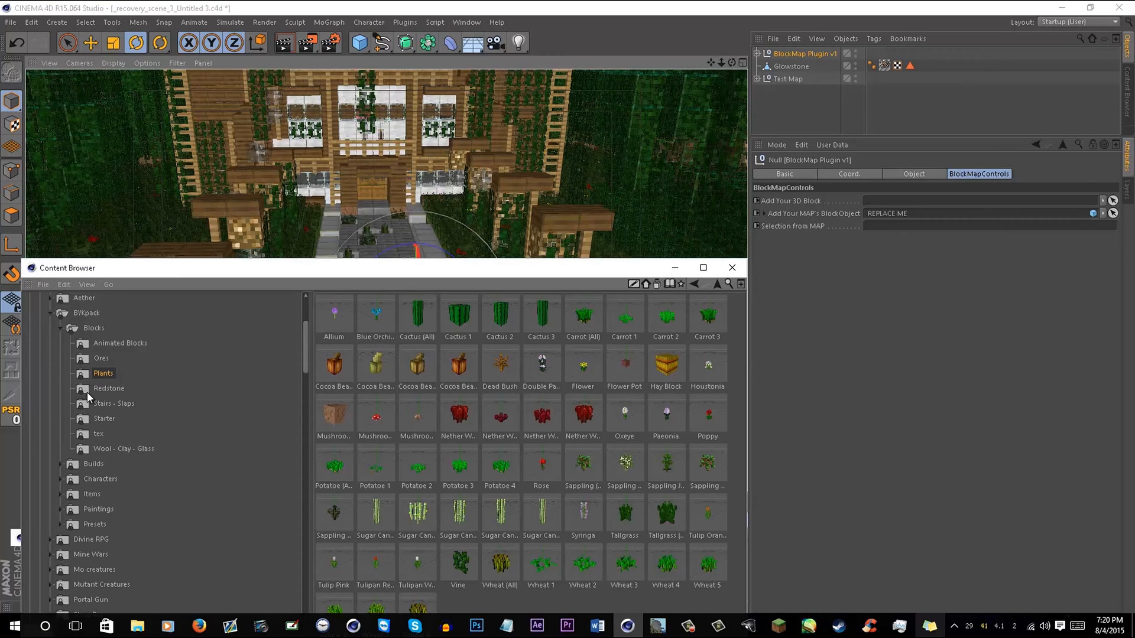
pyautogui.scroll(-3)
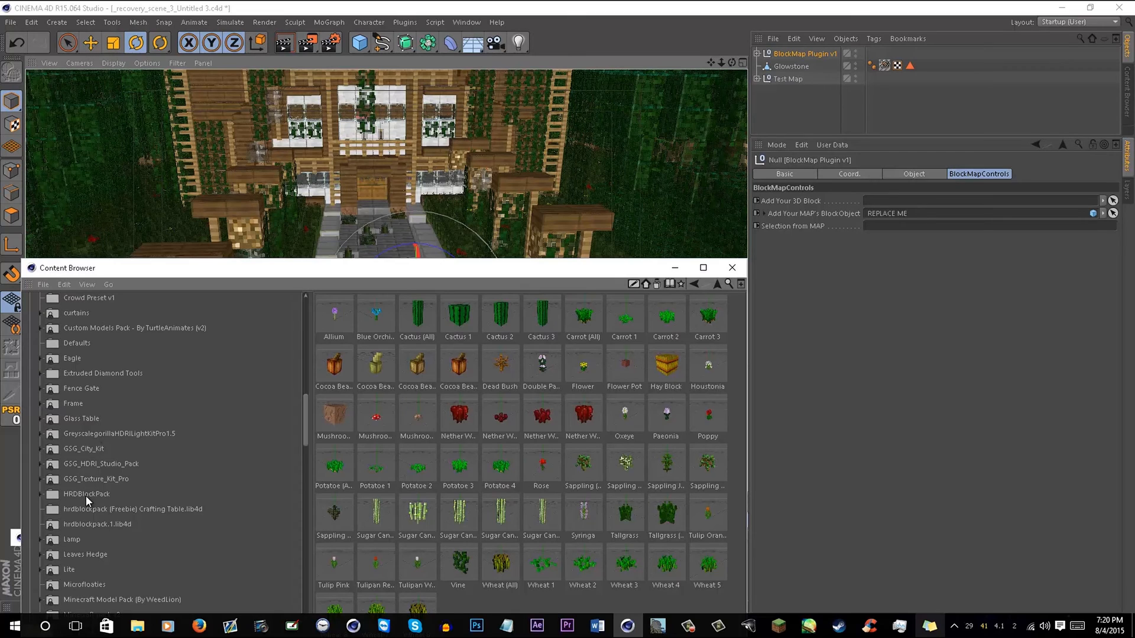
pyautogui.click(86, 494)
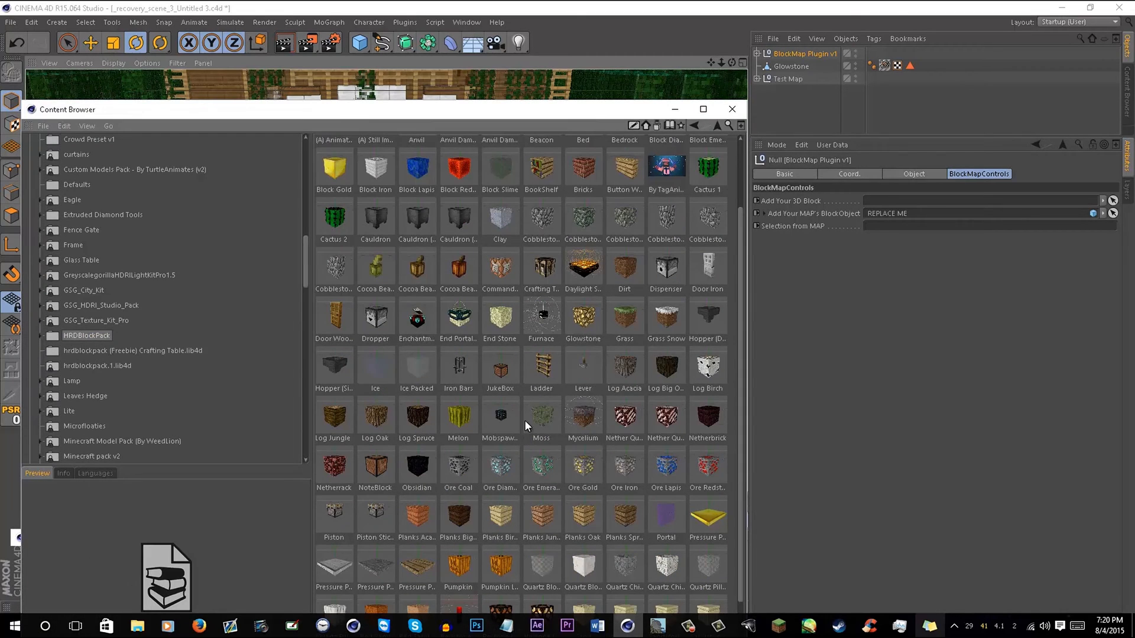
pyautogui.click(583, 317)
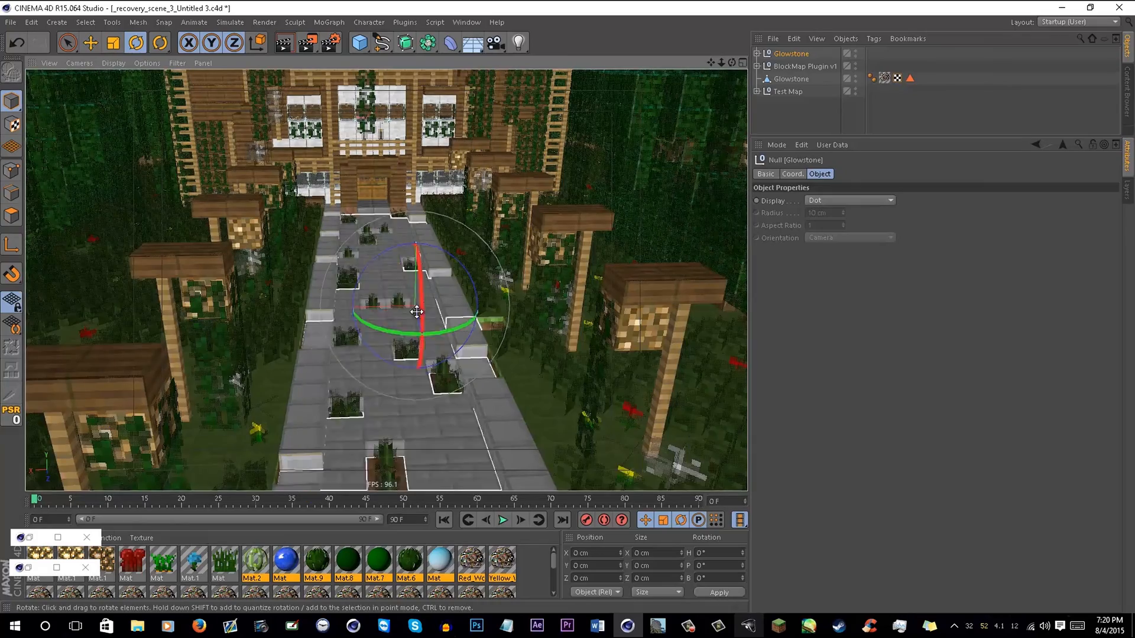
# Launch Plugins > Selection Tool > Select by polygon normal direction at 10° tolerance.
pyautogui.moveTo(416, 311); pyautogui.dragTo(528, 249)
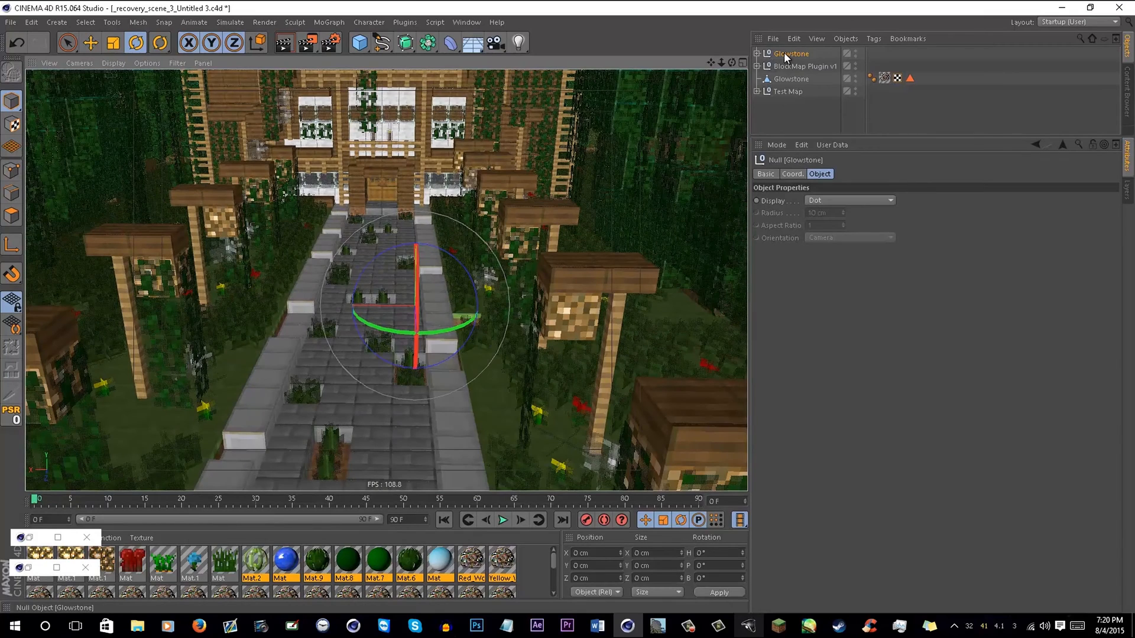
pyautogui.moveTo(863, 71)
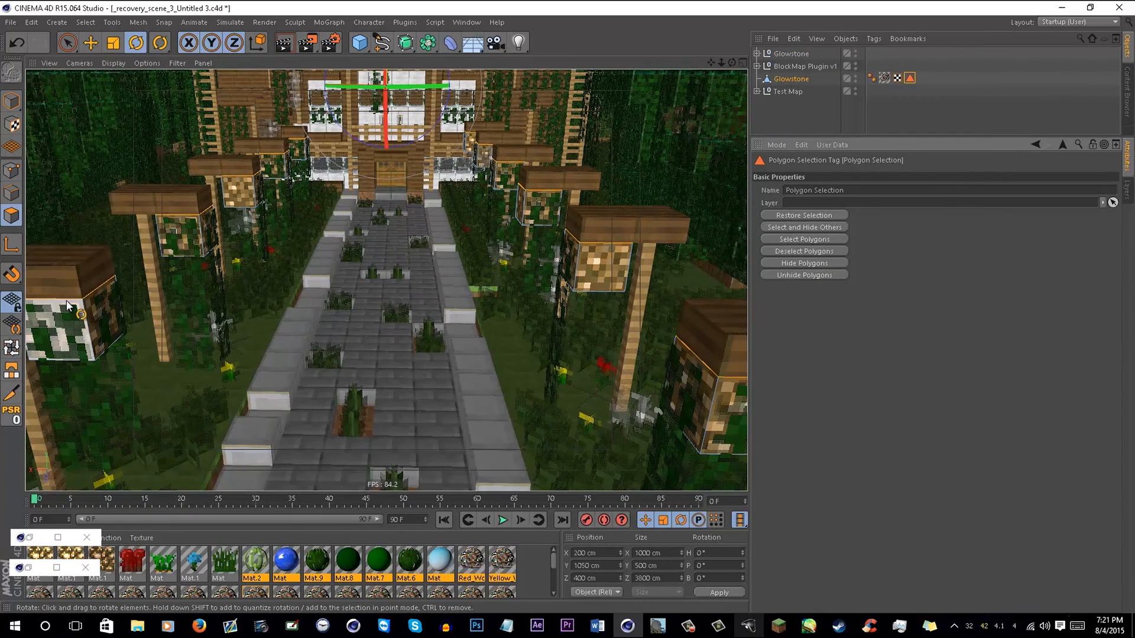
pyautogui.click(405, 22)
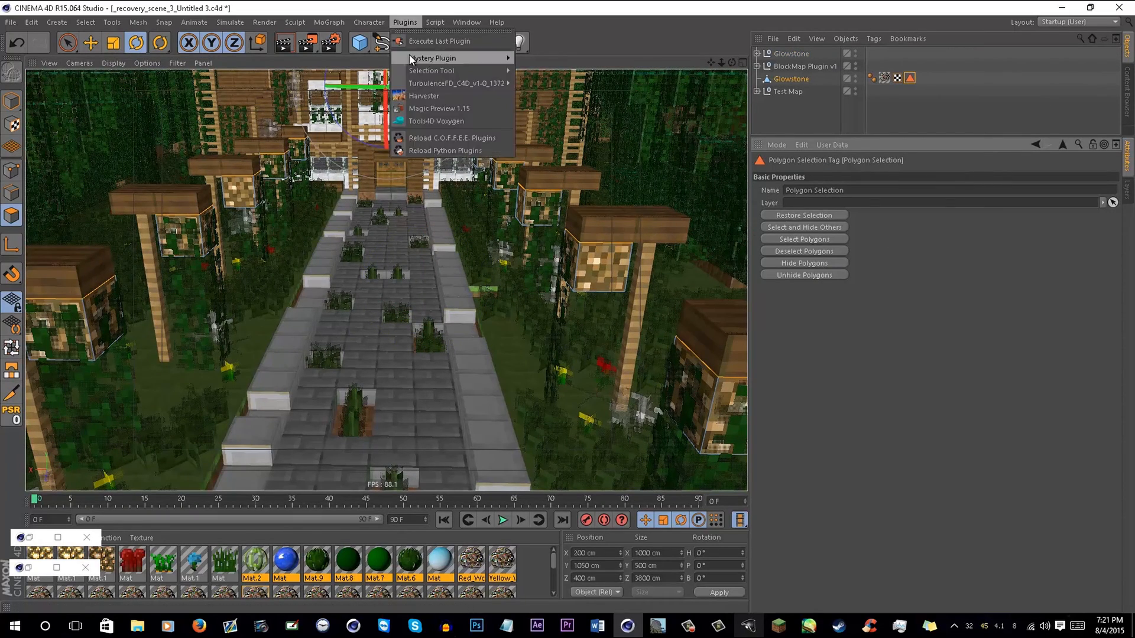
pyautogui.moveTo(445, 71)
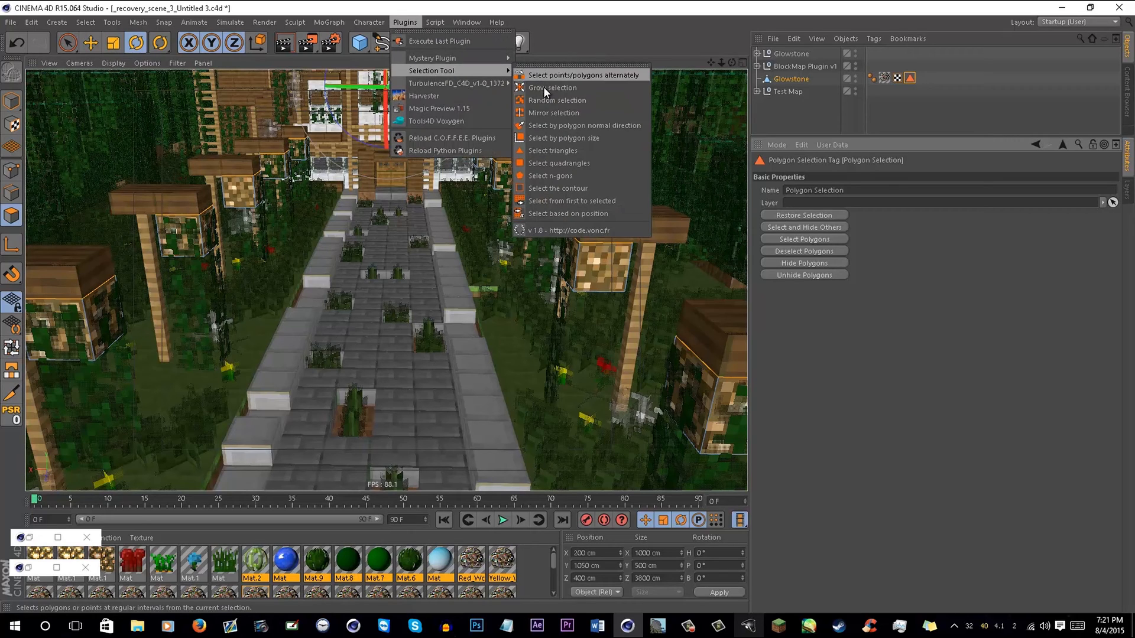
pyautogui.moveTo(588, 130)
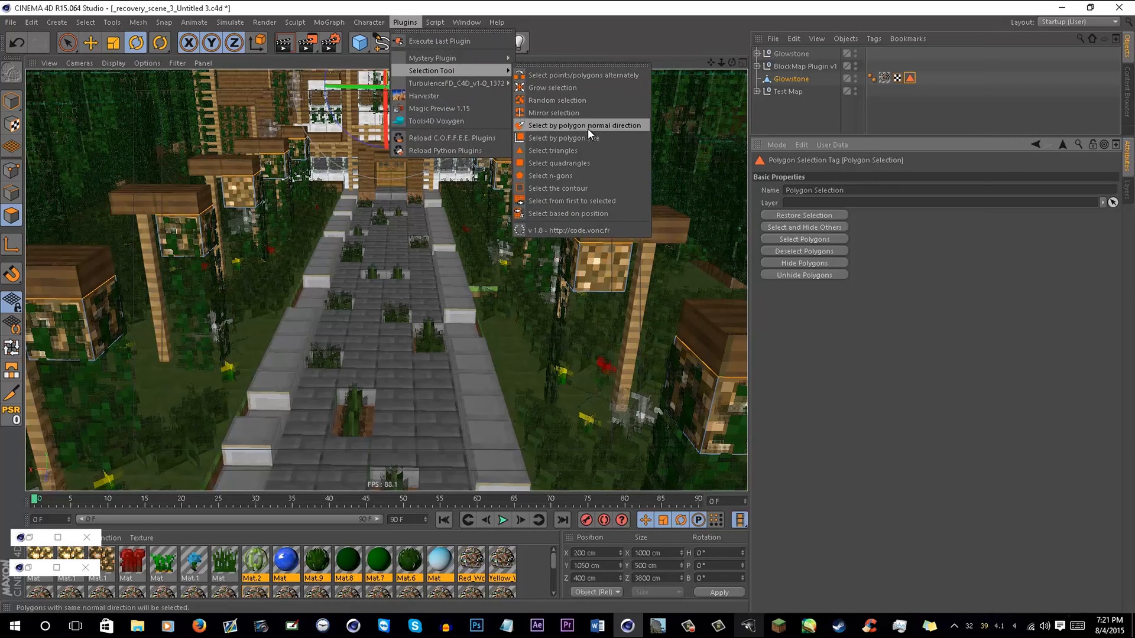
pyautogui.click(584, 125)
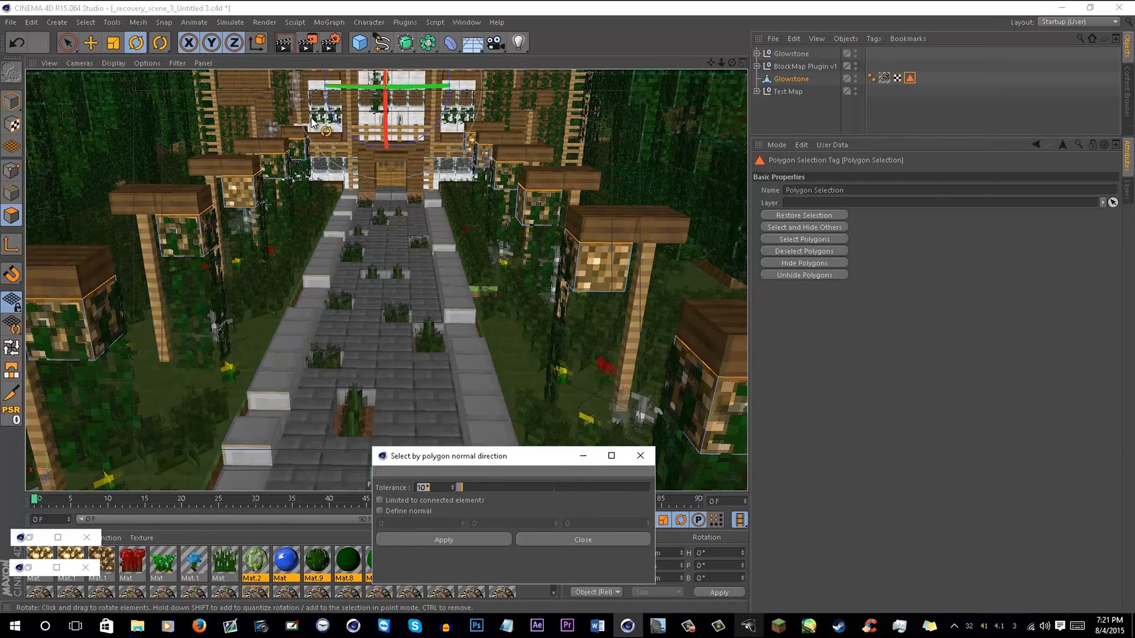
pyautogui.click(84, 22)
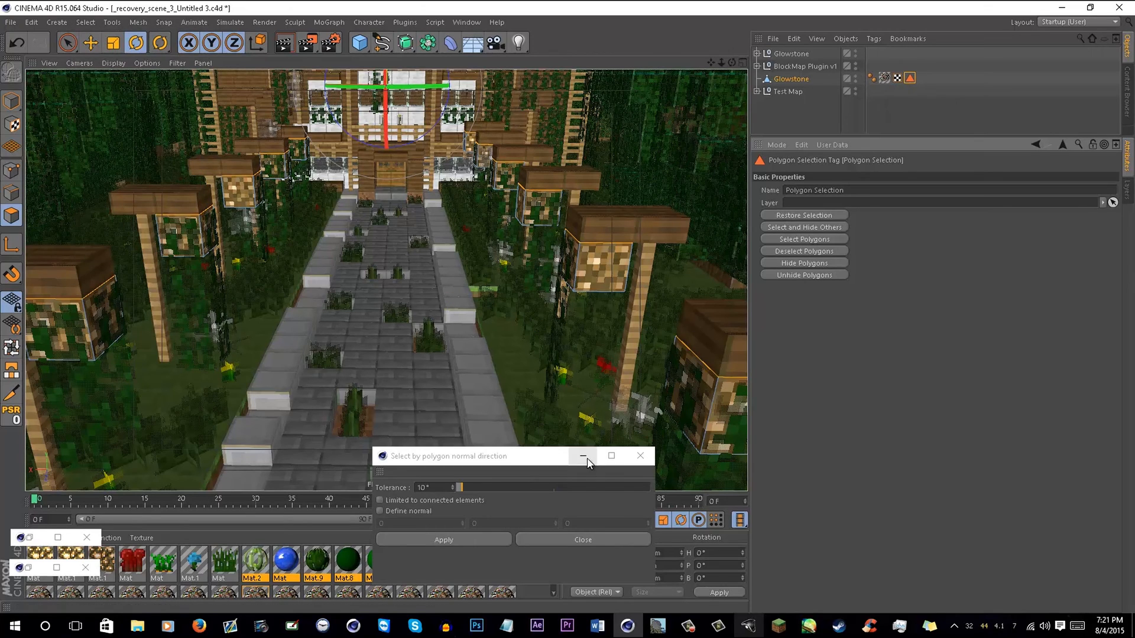
pyautogui.click(640, 455)
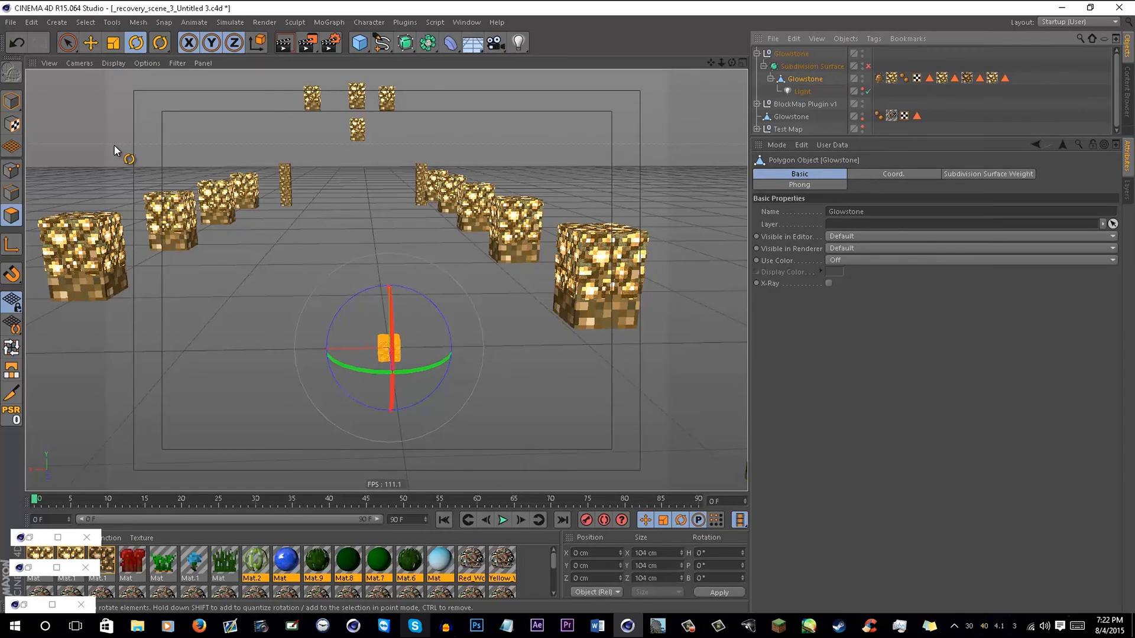
pyautogui.moveTo(884, 175)
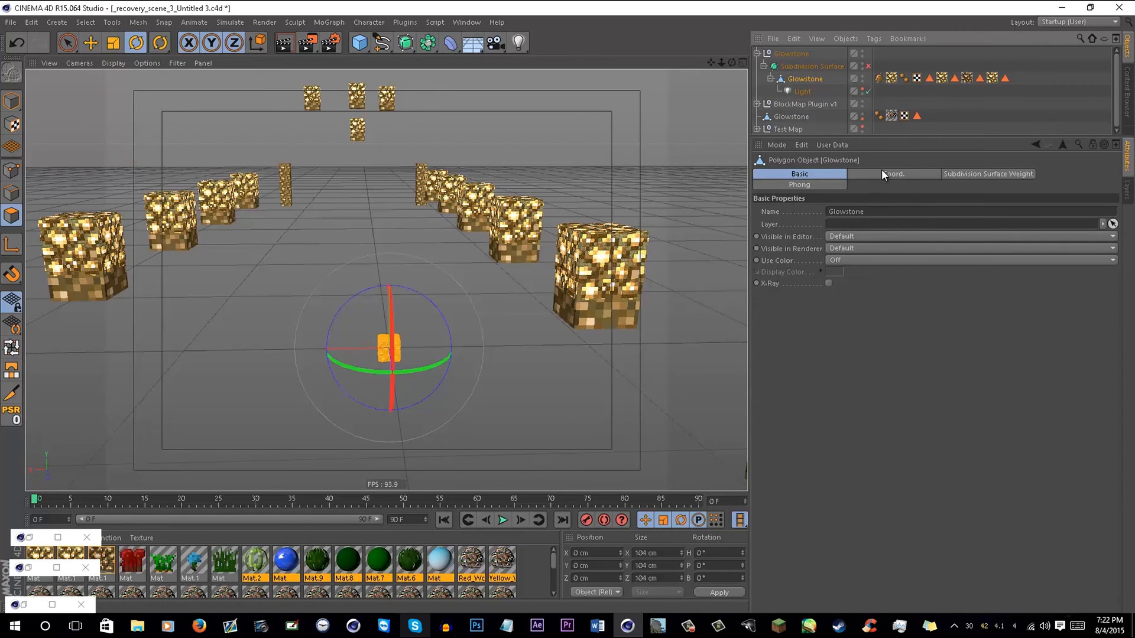
# Set the Glowstone block's P.Y to -50 cm on the Coord. tab.
pyautogui.click(894, 174)
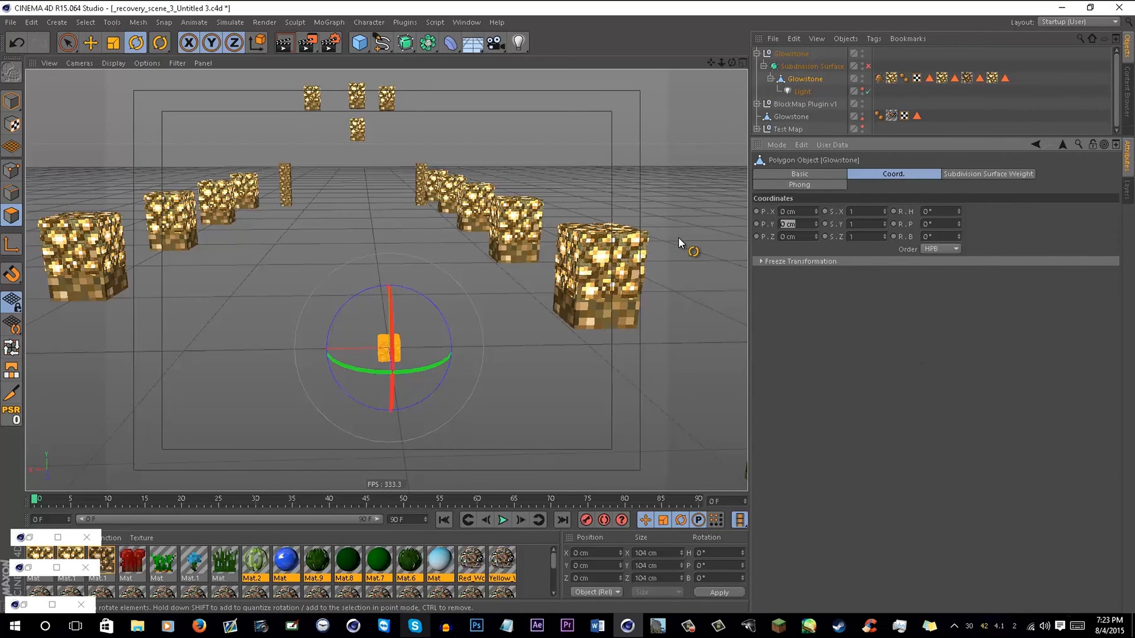
pyautogui.write('-50 cm')
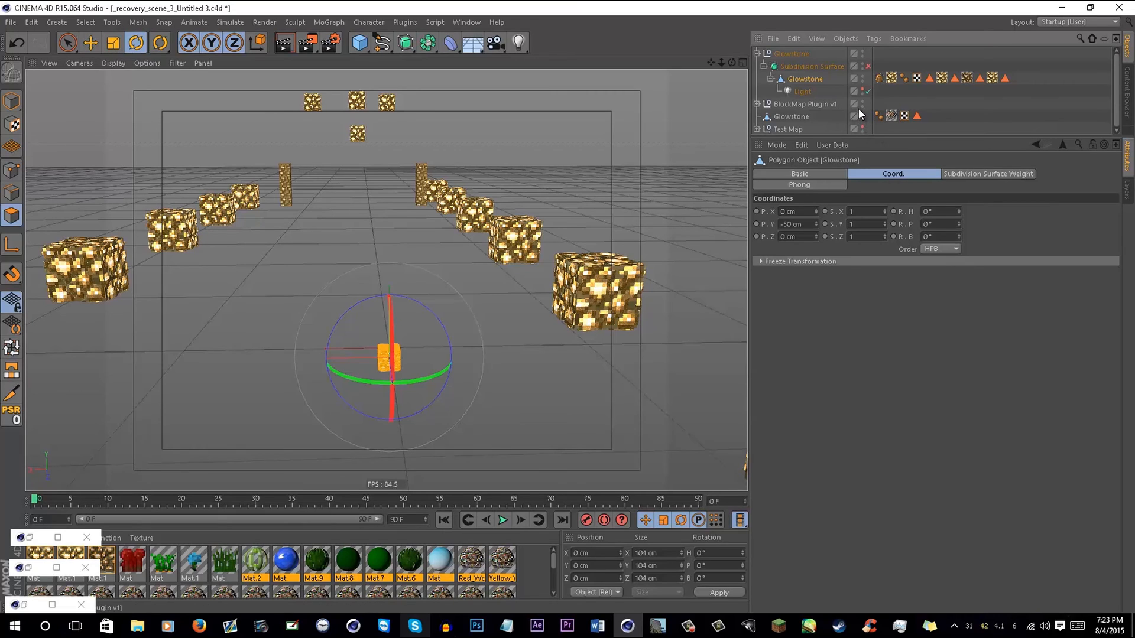
pyautogui.moveTo(863, 110)
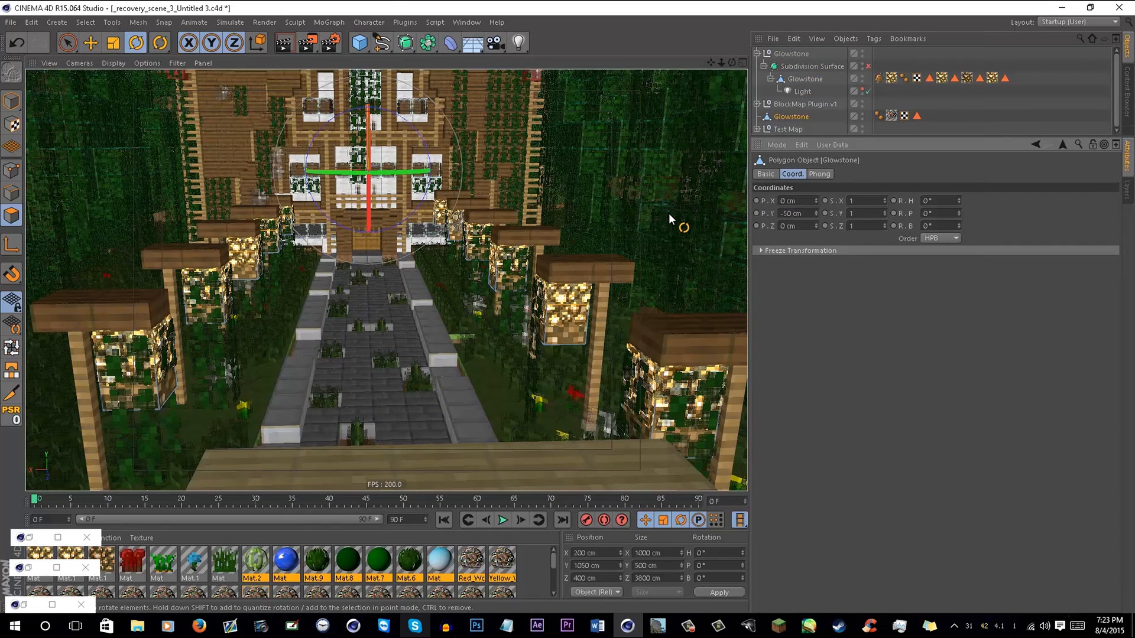
pyautogui.moveTo(593, 249)
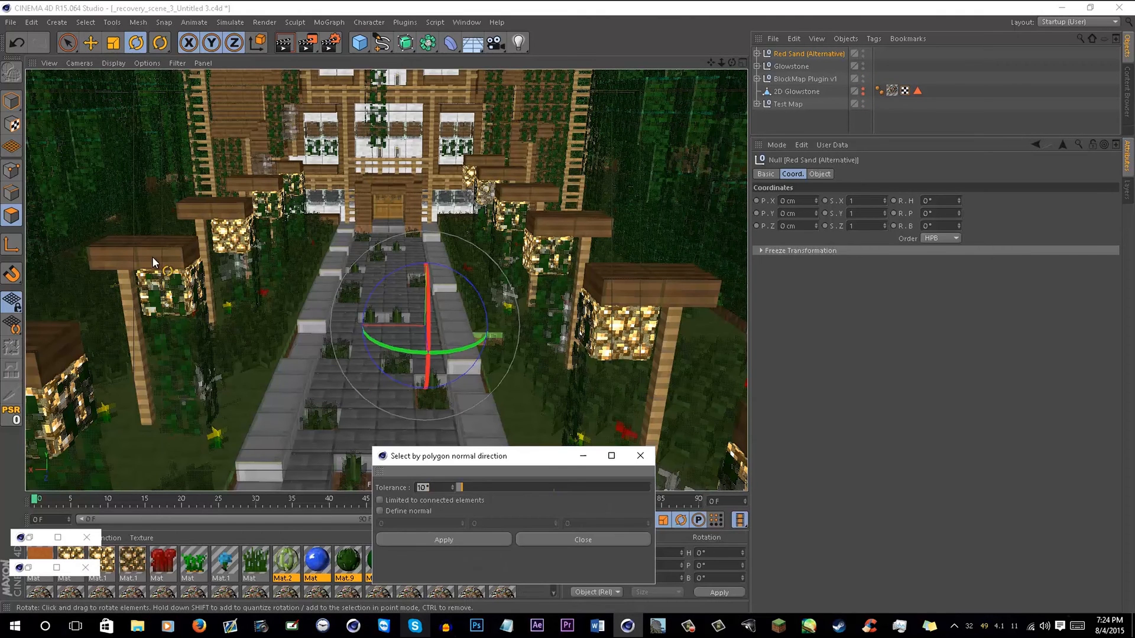
pyautogui.moveTo(815, 150)
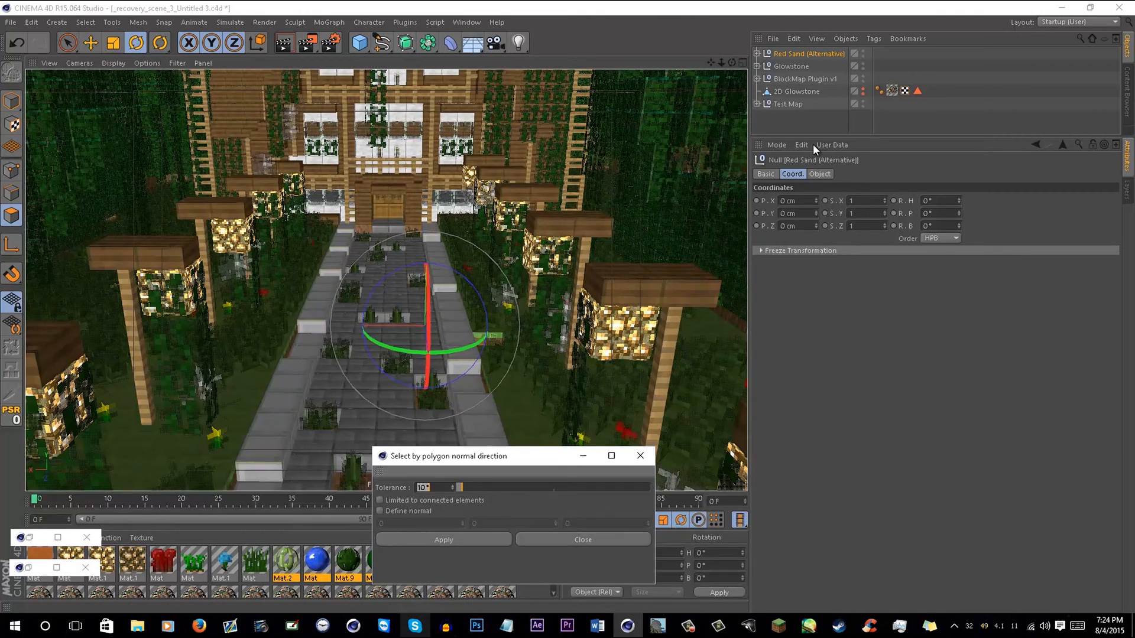
# Set BlockMap's 3D block to Red Sand (Alternative) for the 2D Glowstone map object.
pyautogui.click(795, 91)
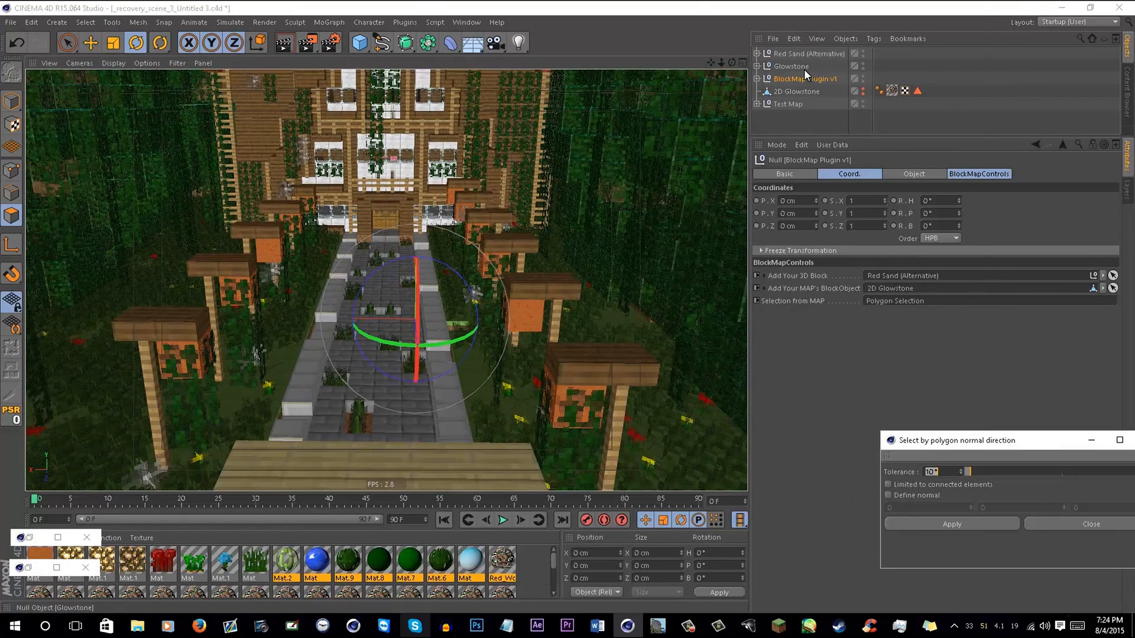
# Expand Red Sand (Alternative) and select its Subdivision Surface child.
pyautogui.click(791, 66)
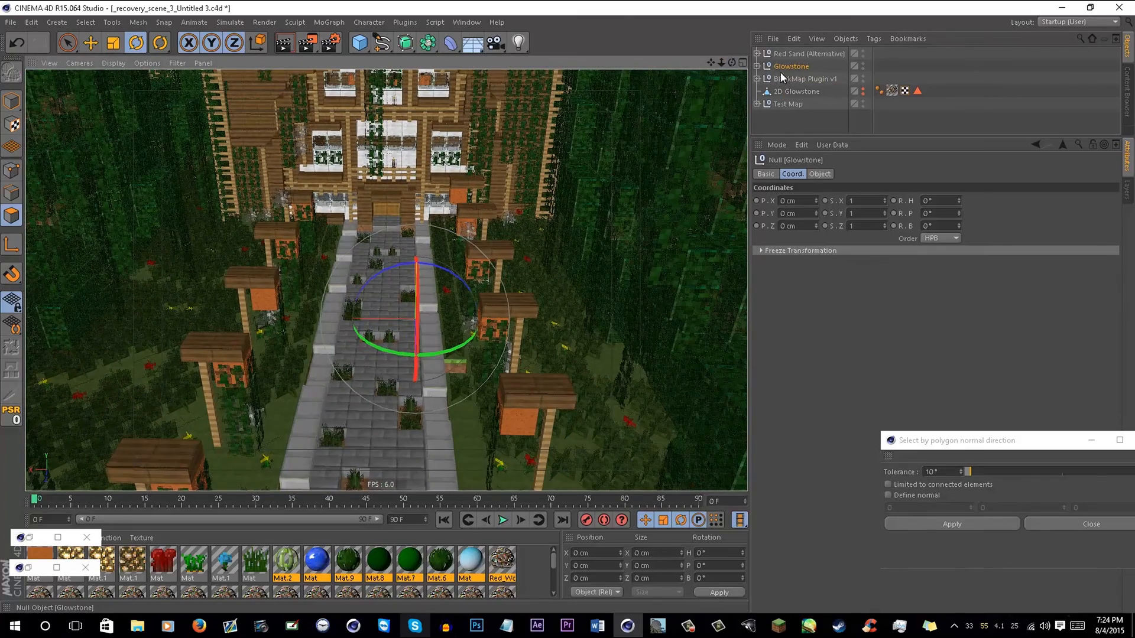
pyautogui.click(804, 79)
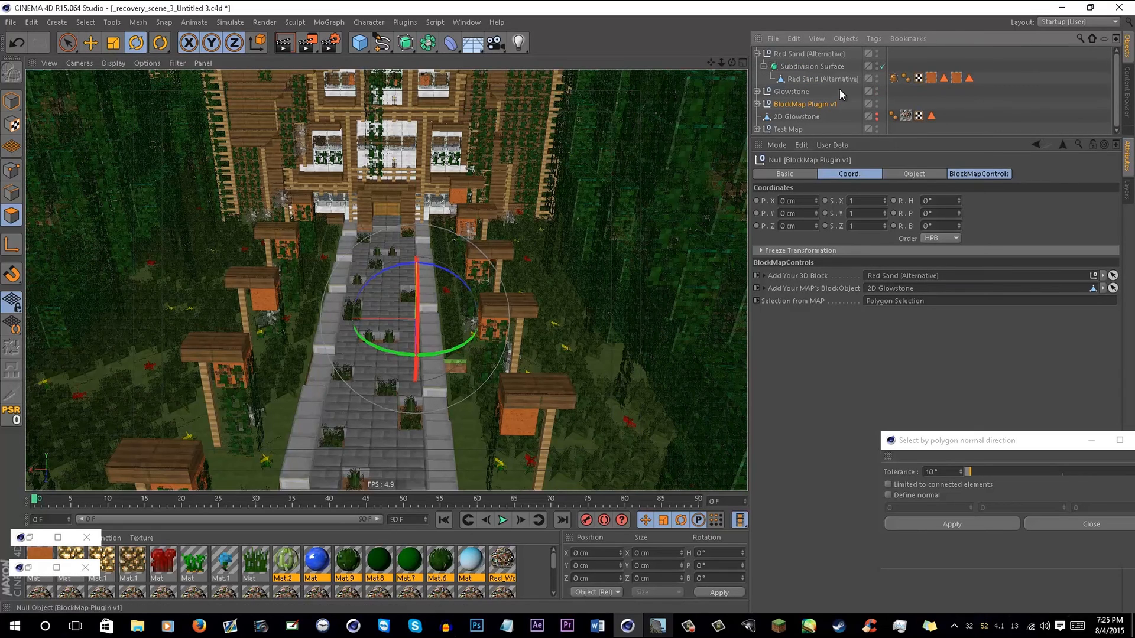
pyautogui.click(811, 66)
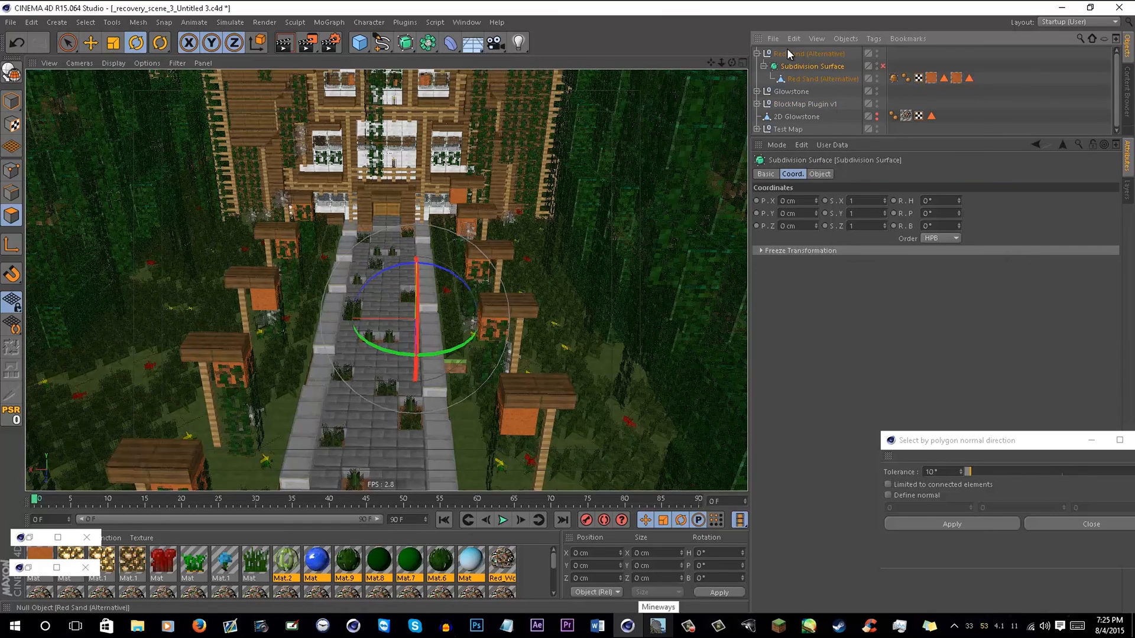
pyautogui.moveTo(768, 68)
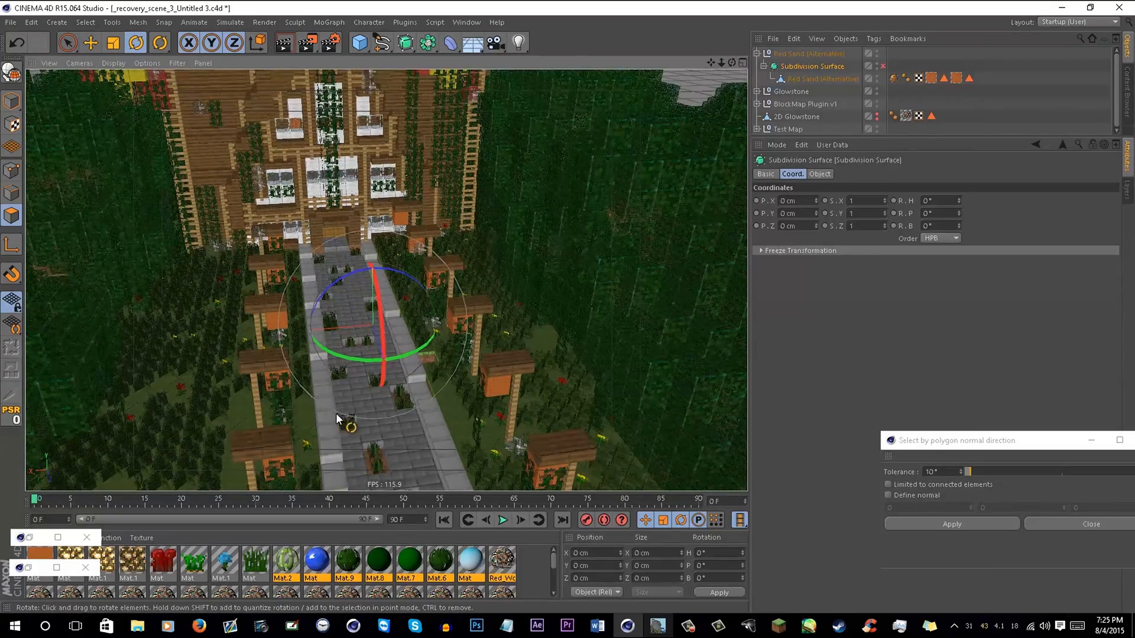
# Orbit along the stone path to inspect the red sand lanterns, ending toward the house.
pyautogui.moveTo(351, 427); pyautogui.dragTo(311, 351)
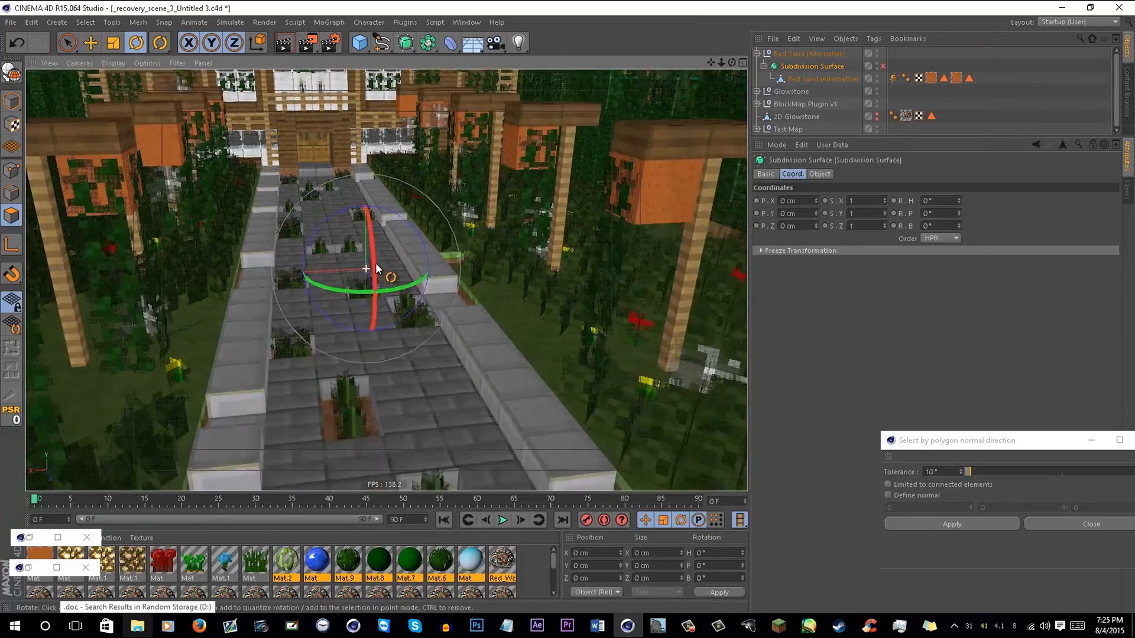
pyautogui.moveTo(377, 269); pyautogui.dragTo(286, 177)
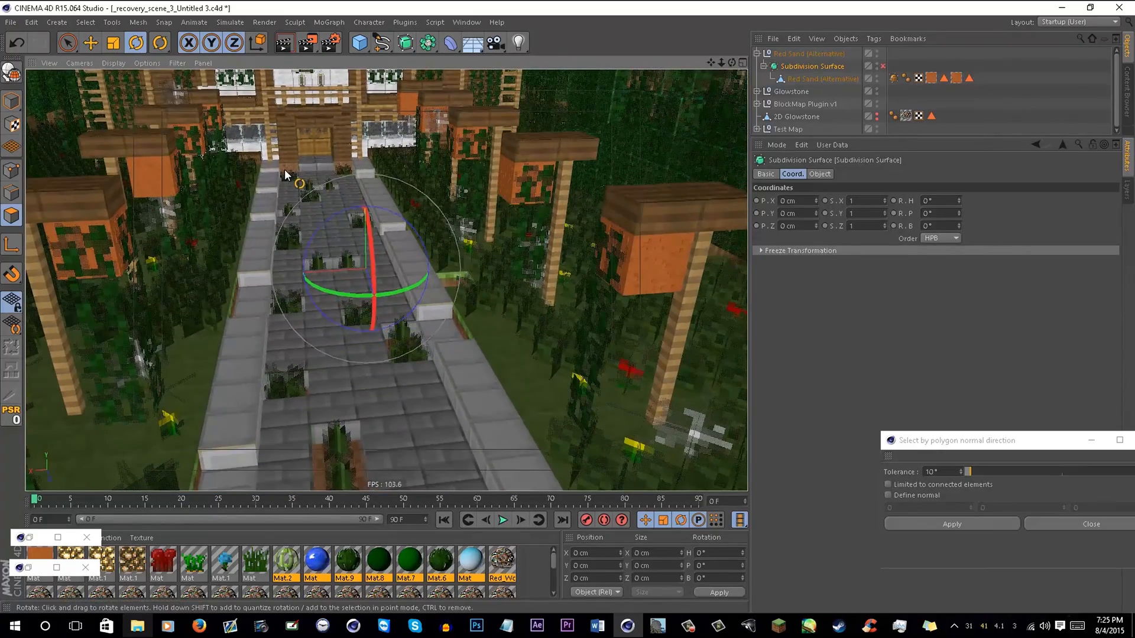
pyautogui.moveTo(289, 188); pyautogui.dragTo(622, 333)
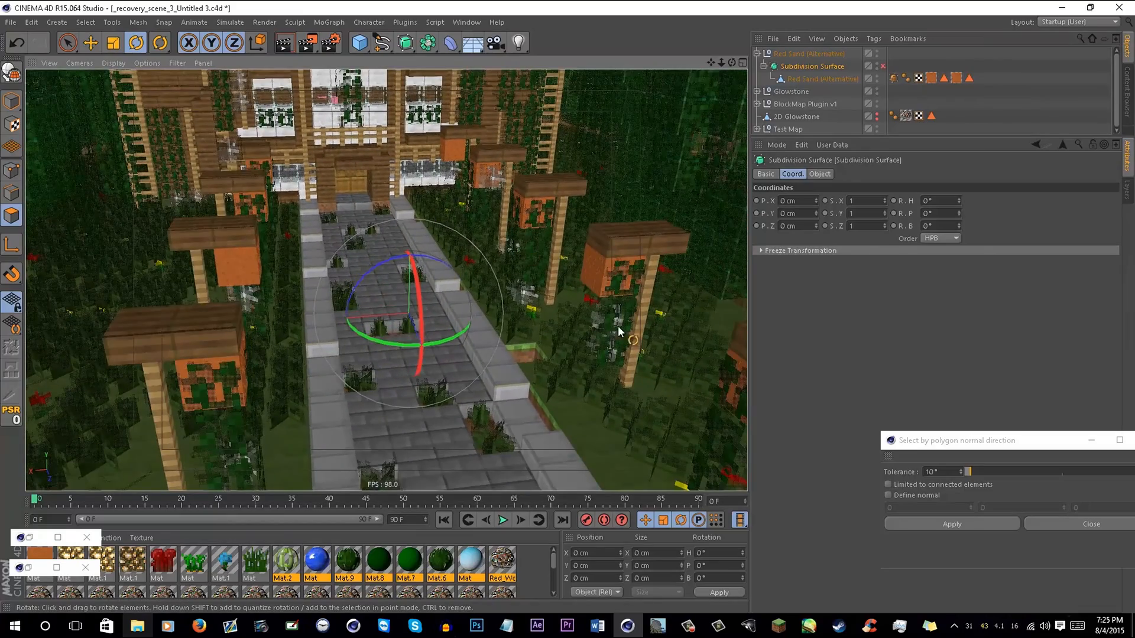
pyautogui.moveTo(619, 332); pyautogui.dragTo(454, 233)
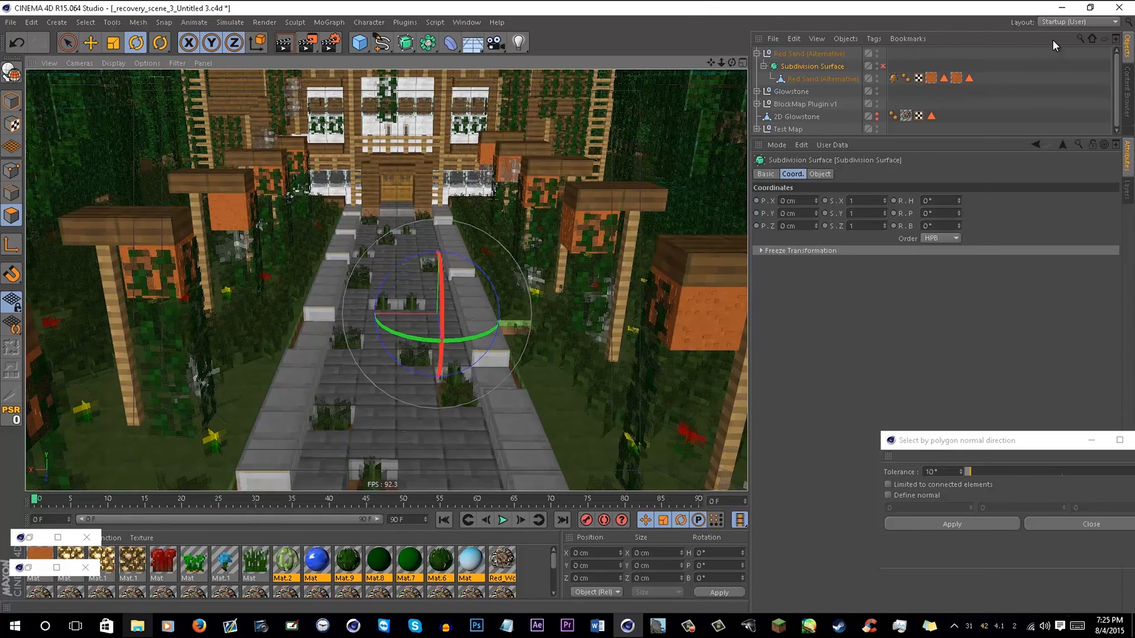
# Filter the Object Manager by 'sub' to show two Subdivision Surfaces, then clear it.
pyautogui.click(1079, 38)
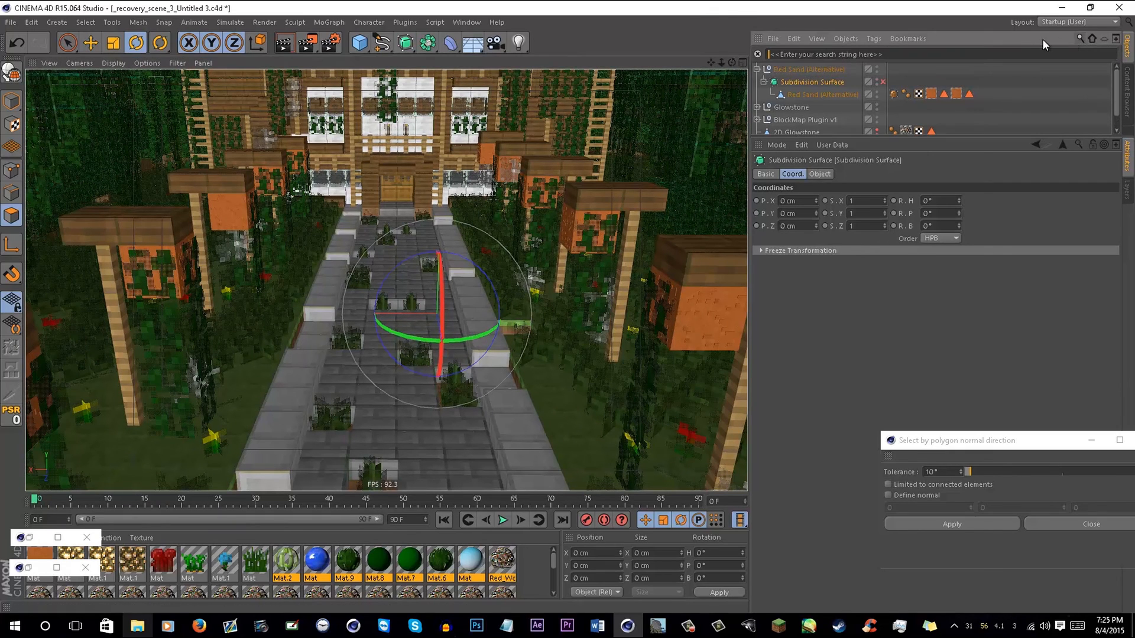
pyautogui.write('sub')
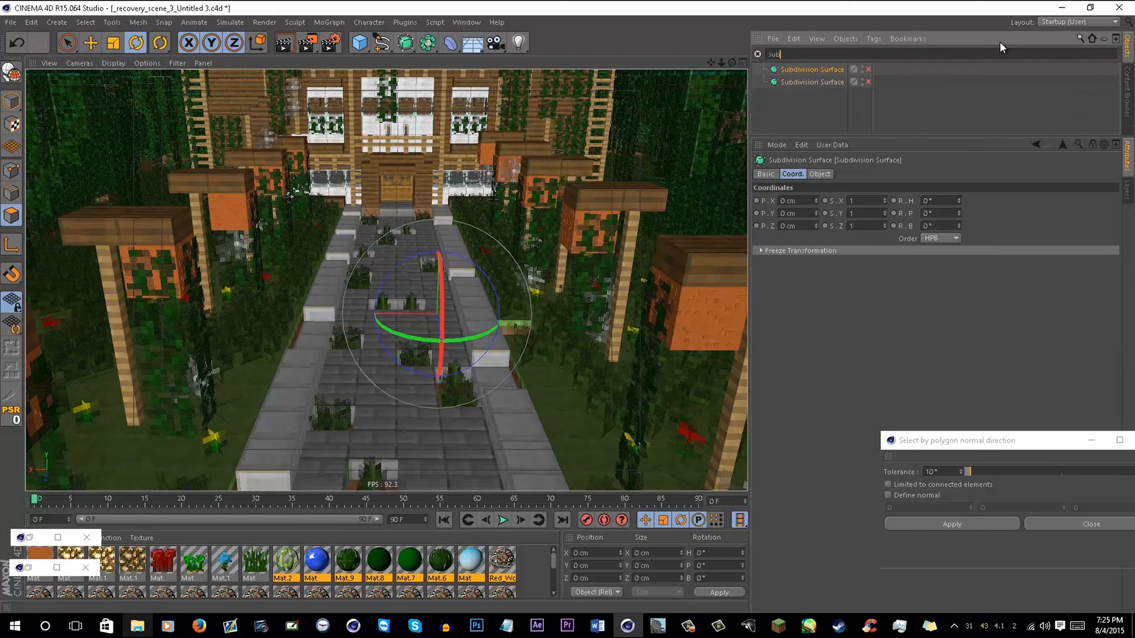
pyautogui.moveTo(870, 136)
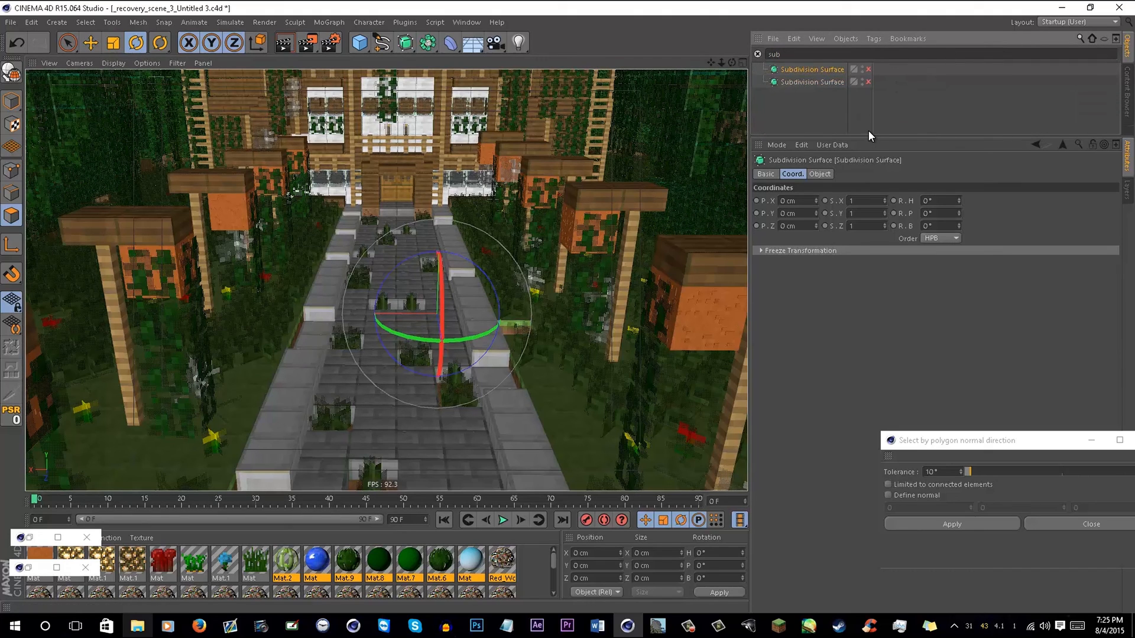
pyautogui.click(758, 54)
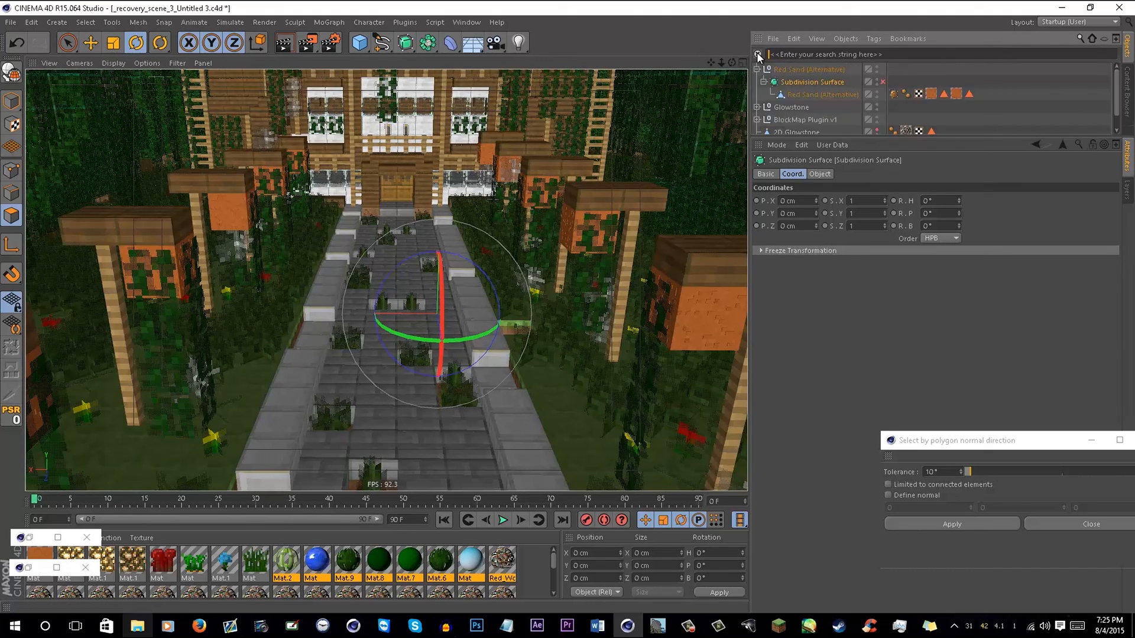